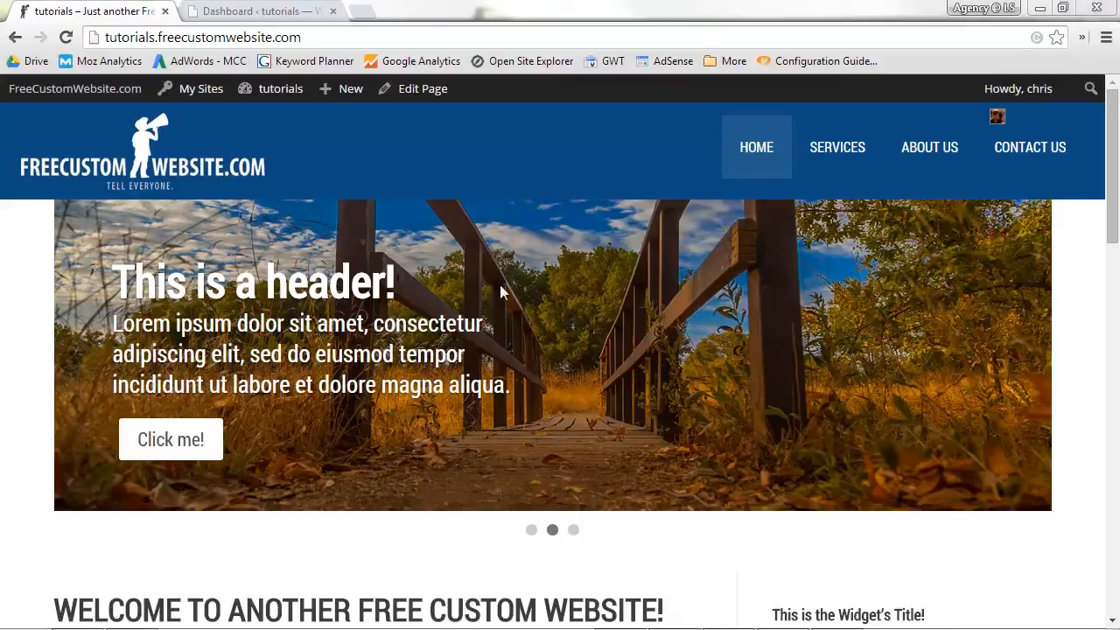
mouse_move(595, 389)
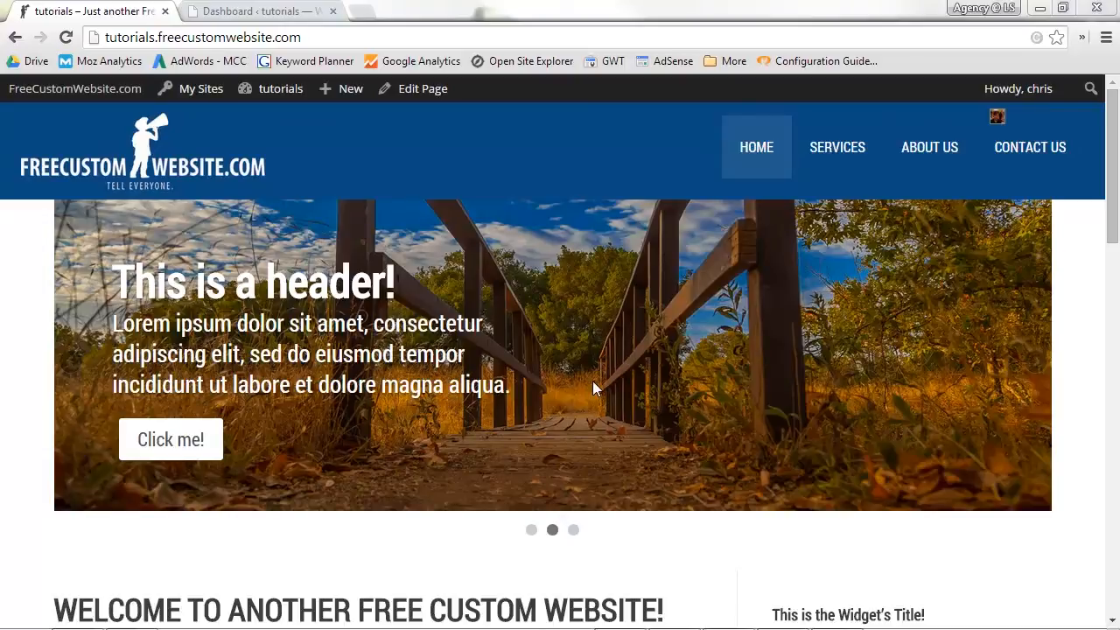
Step: Go to the WordPress dashboard and reach the Meta Slider Pro editing page from the sidebar
left_click(262, 11)
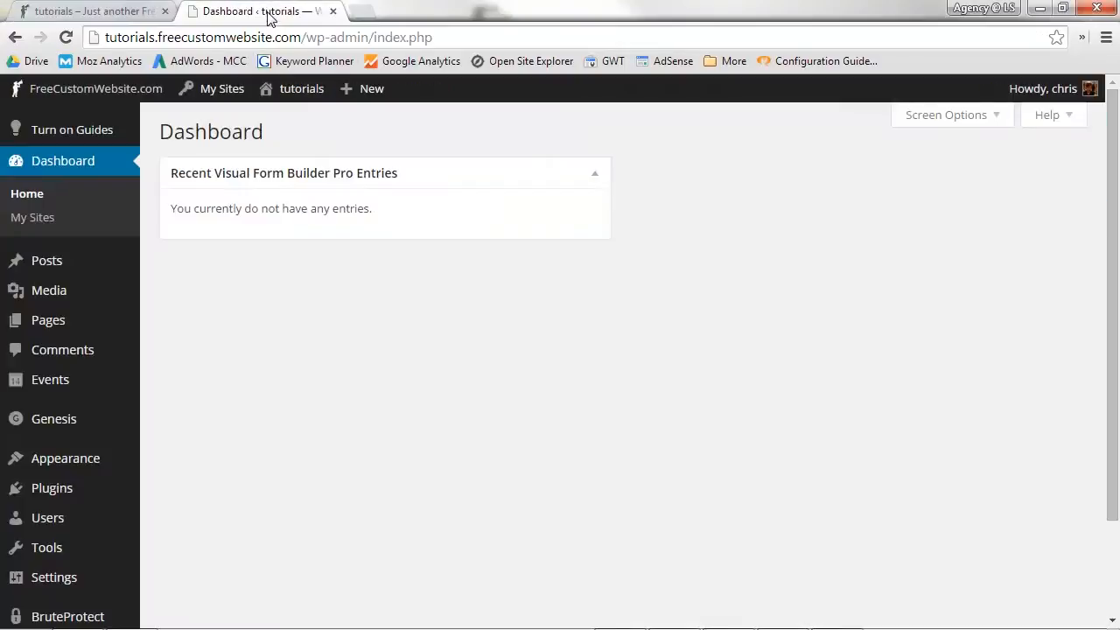
scroll("down", 3)
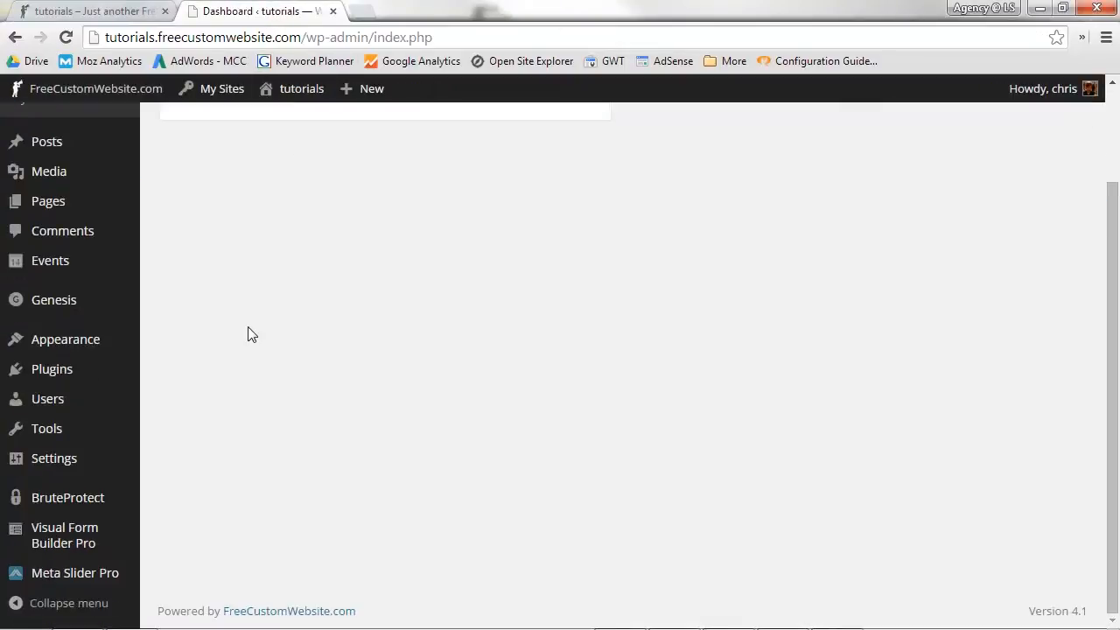
left_click(73, 574)
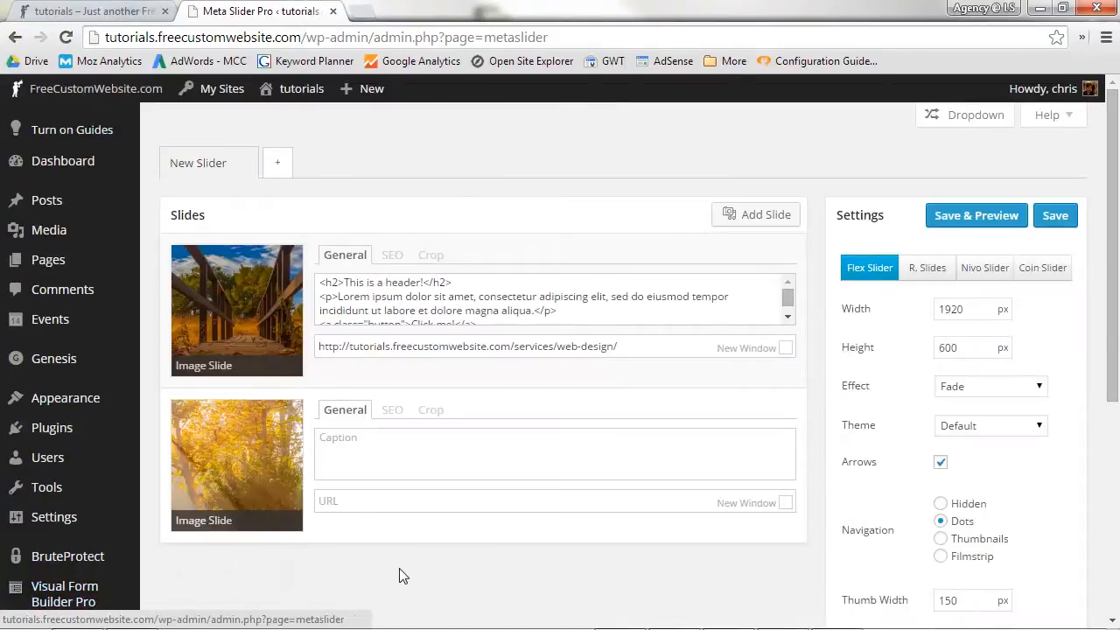
mouse_move(415, 163)
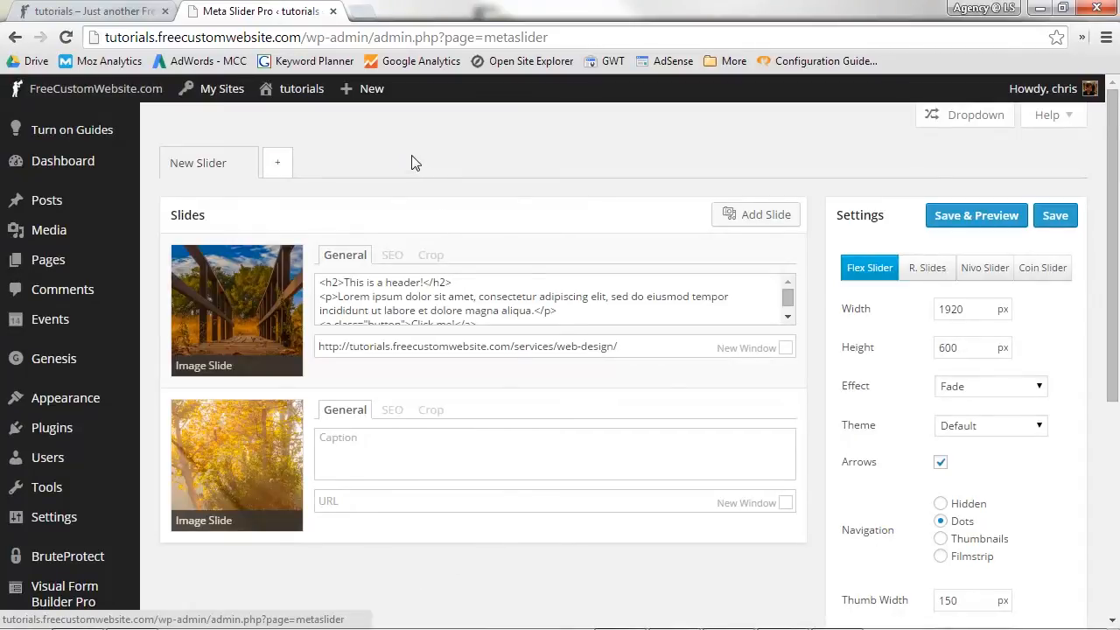
mouse_move(584, 165)
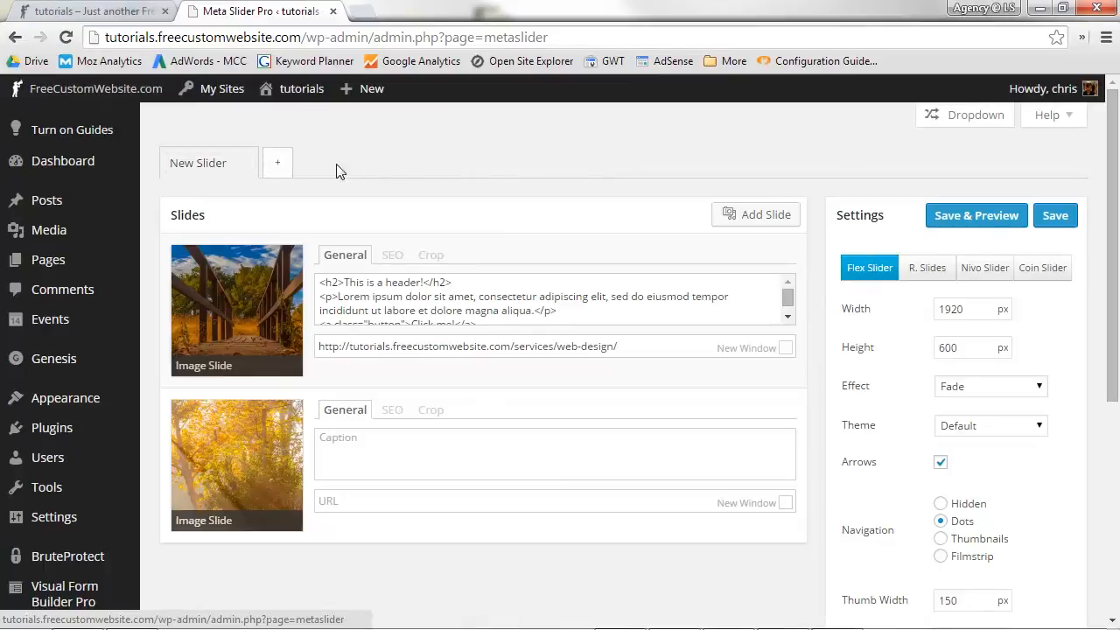
mouse_move(378, 174)
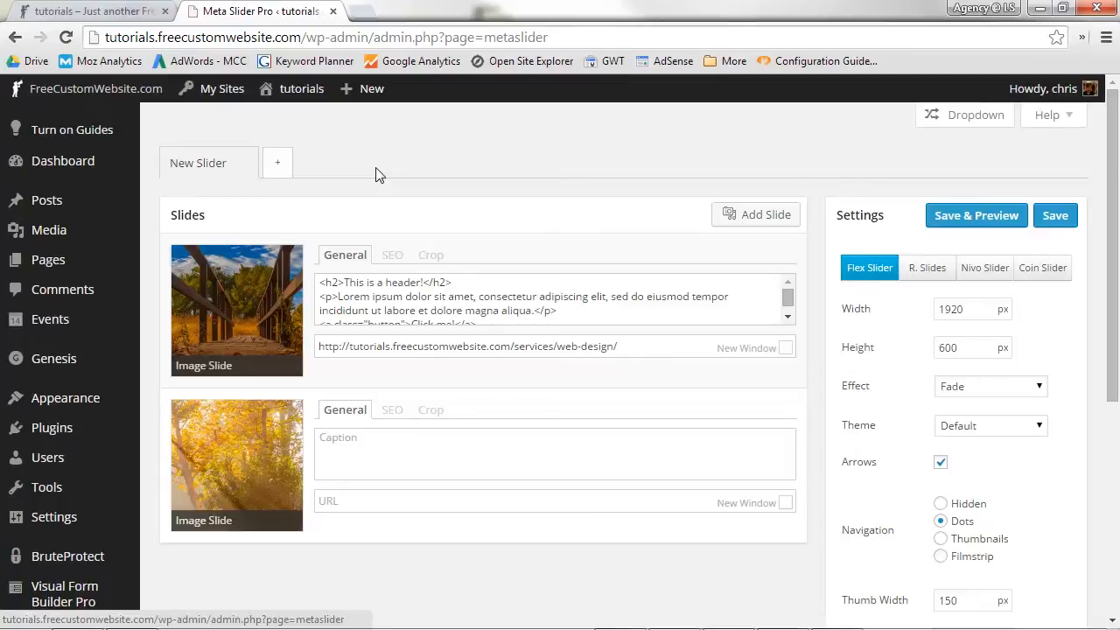
mouse_move(213, 381)
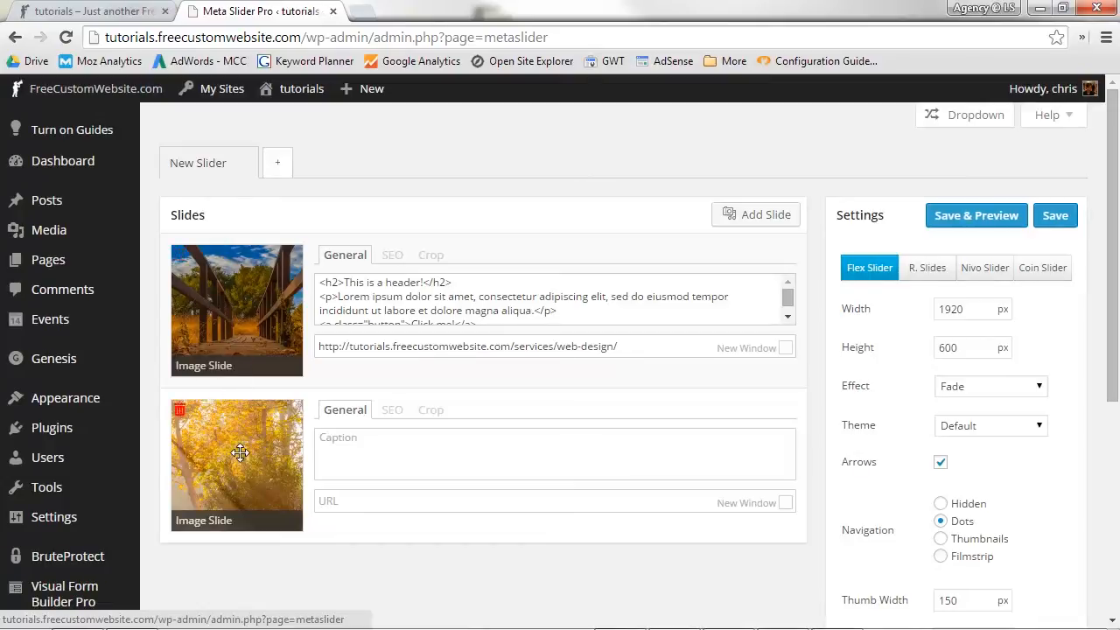
mouse_move(756, 235)
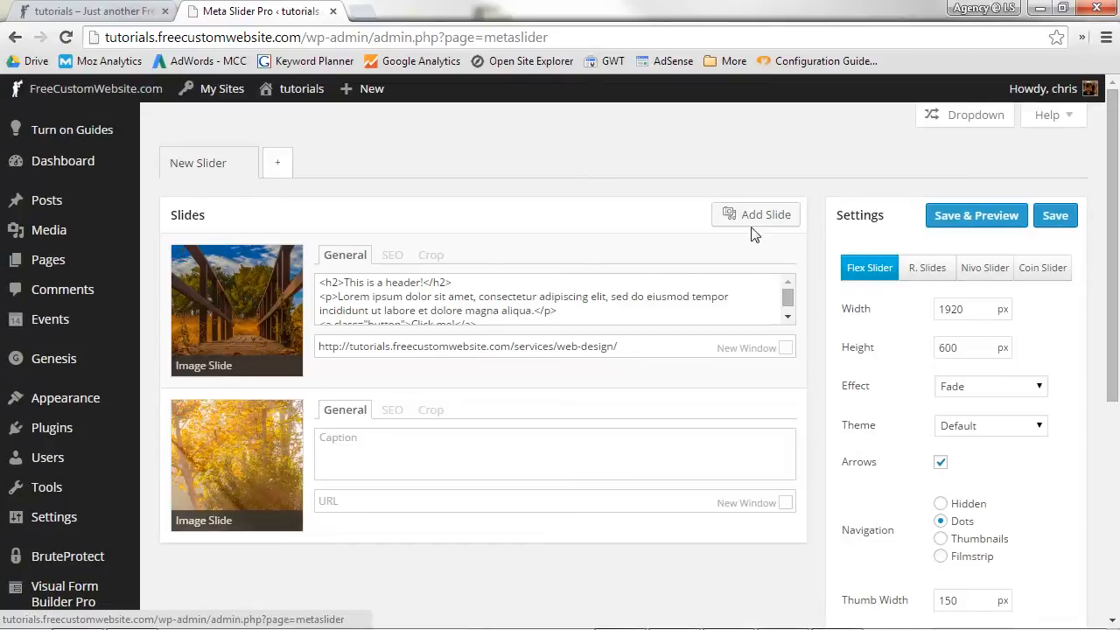
mouse_move(757, 226)
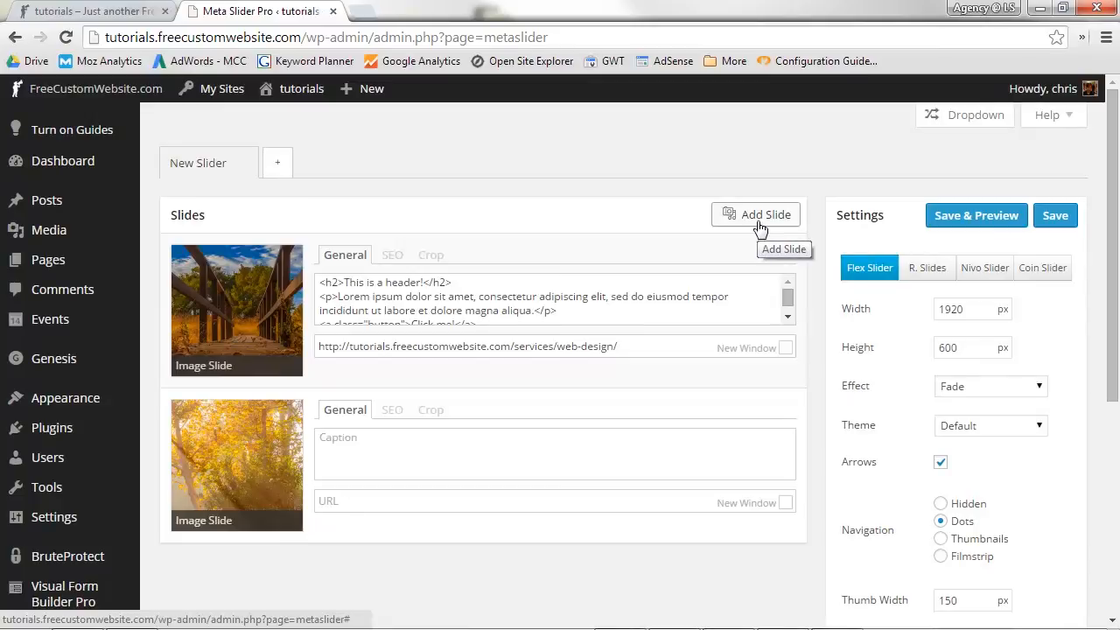
Step: Add a new slide by uploading the Surfer image from the computer into the slider
left_click(755, 213)
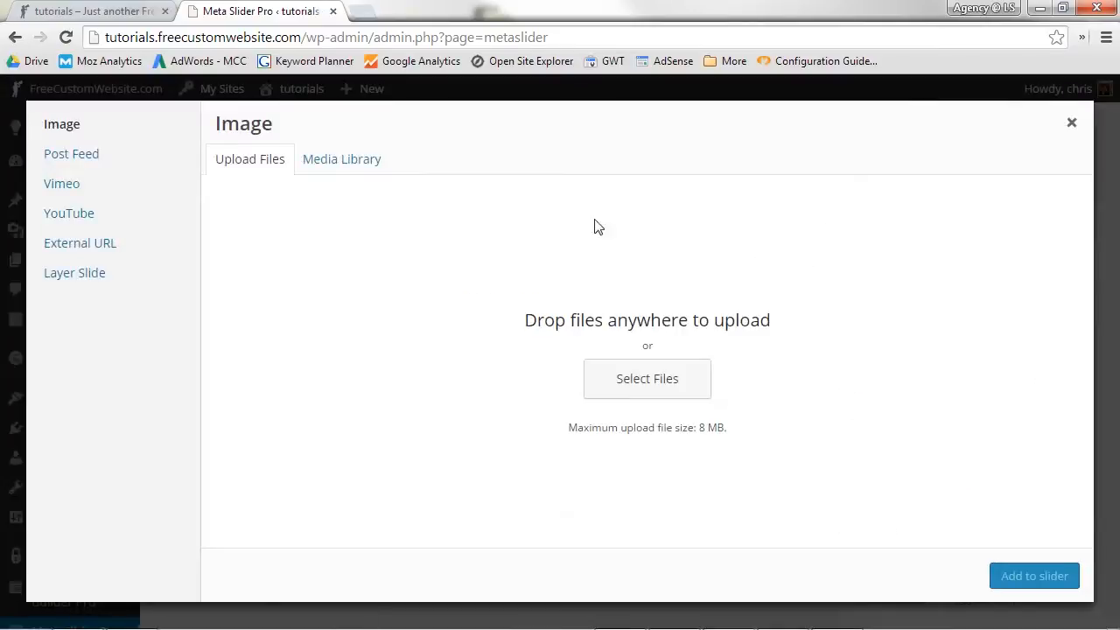
left_click(341, 157)
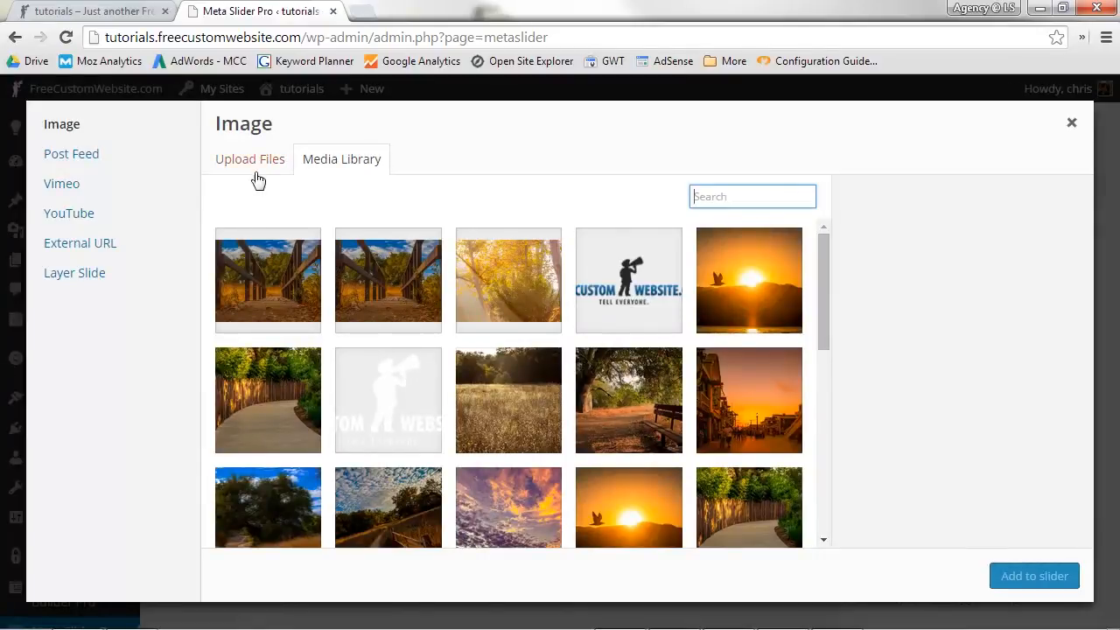
left_click(249, 159)
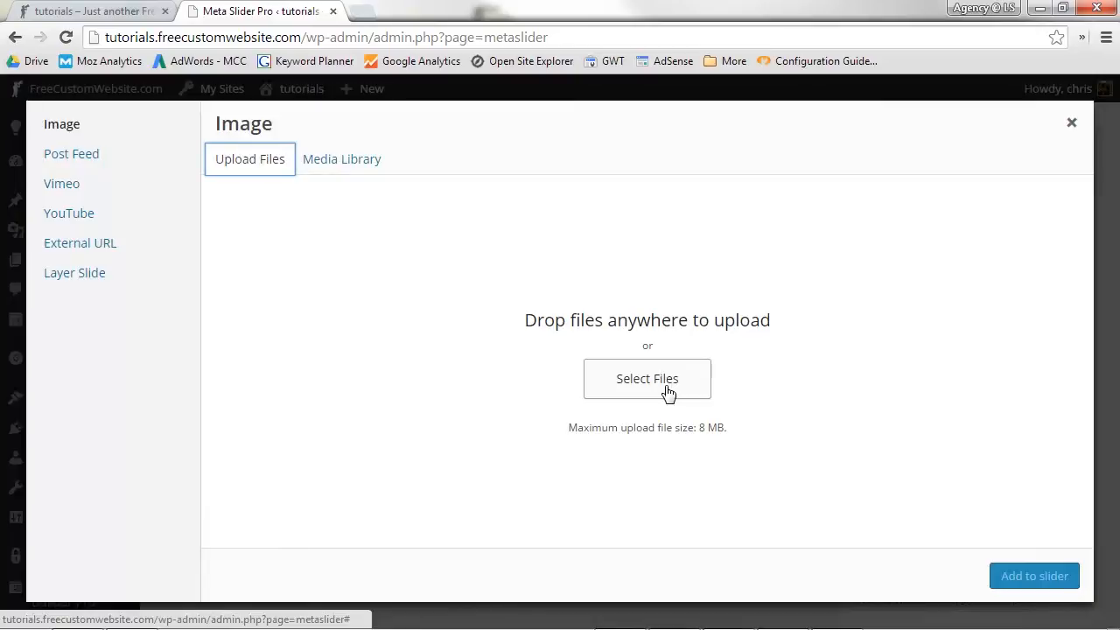
left_click(647, 378)
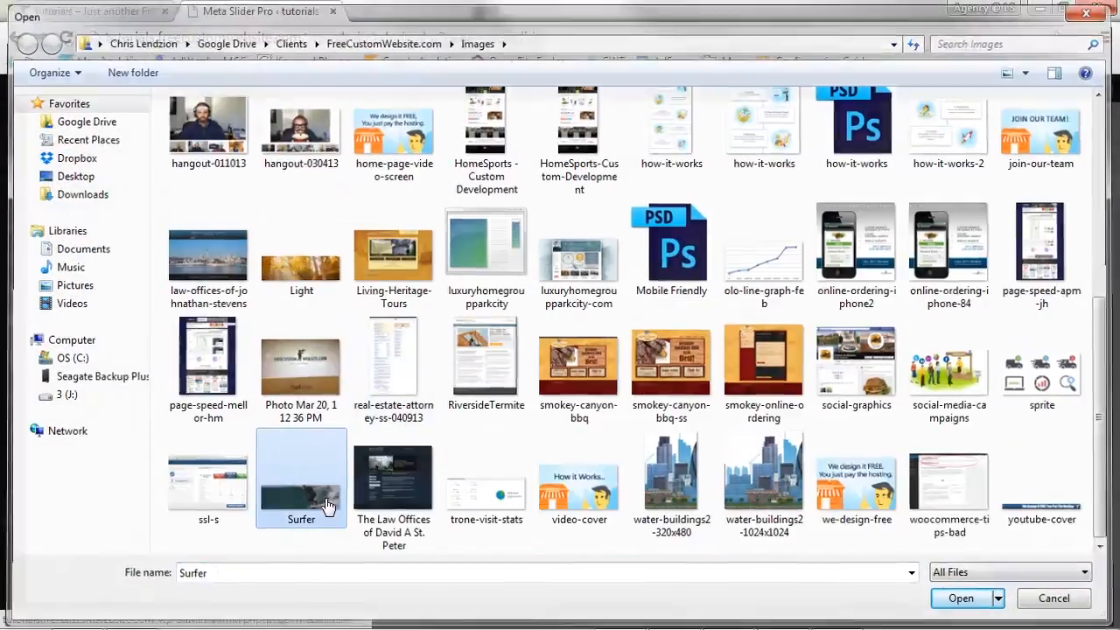
left_click(962, 599)
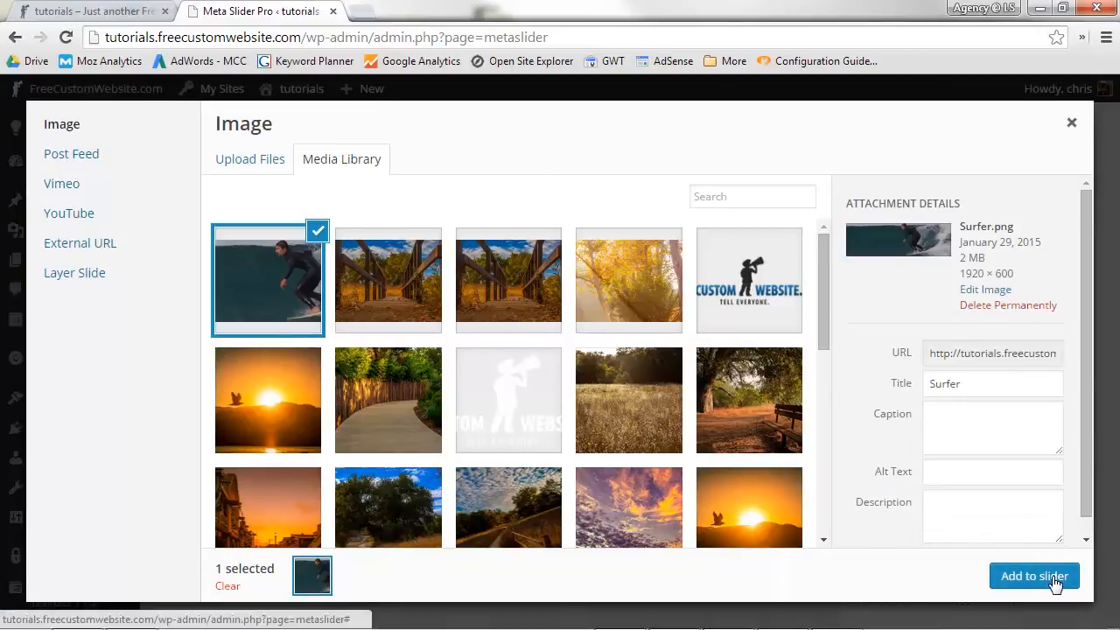
left_click(1032, 576)
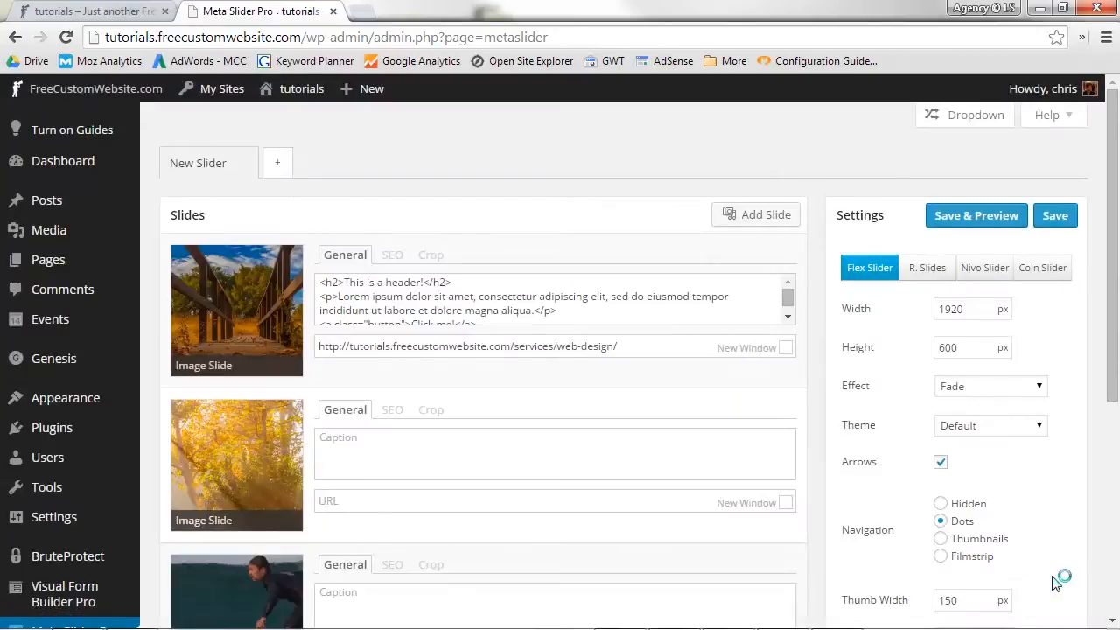
scroll("down", 3)
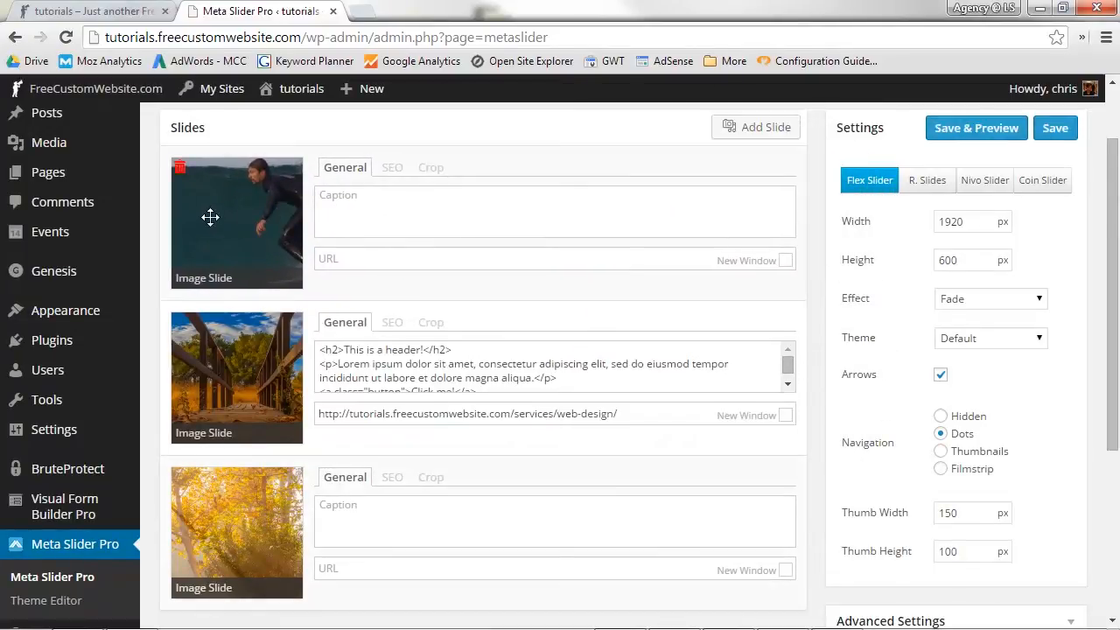
mouse_move(180, 168)
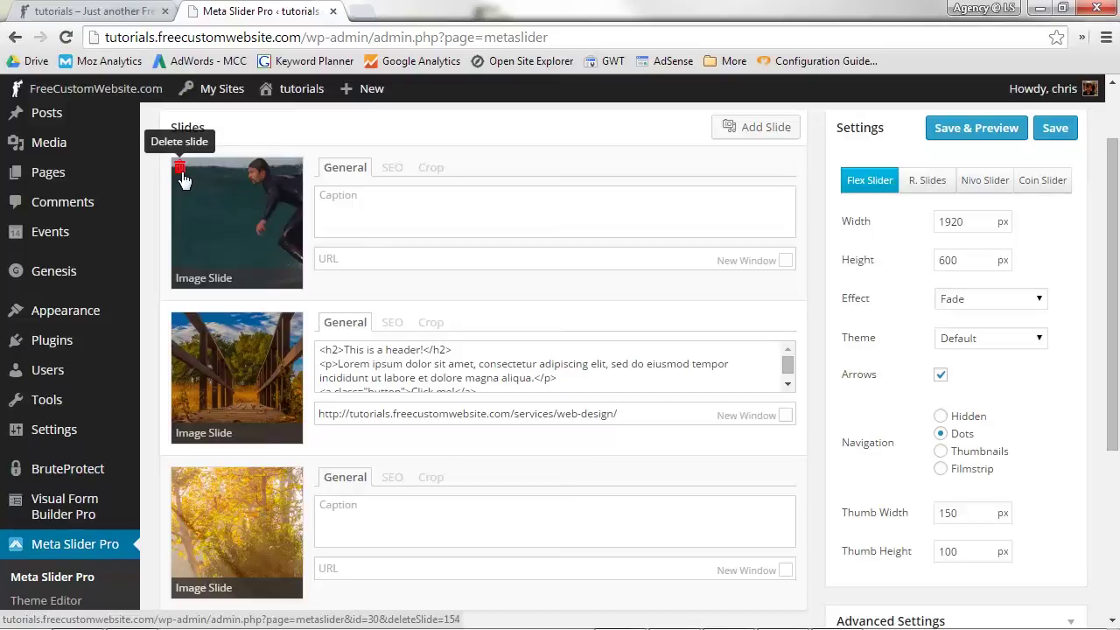
mouse_move(382, 217)
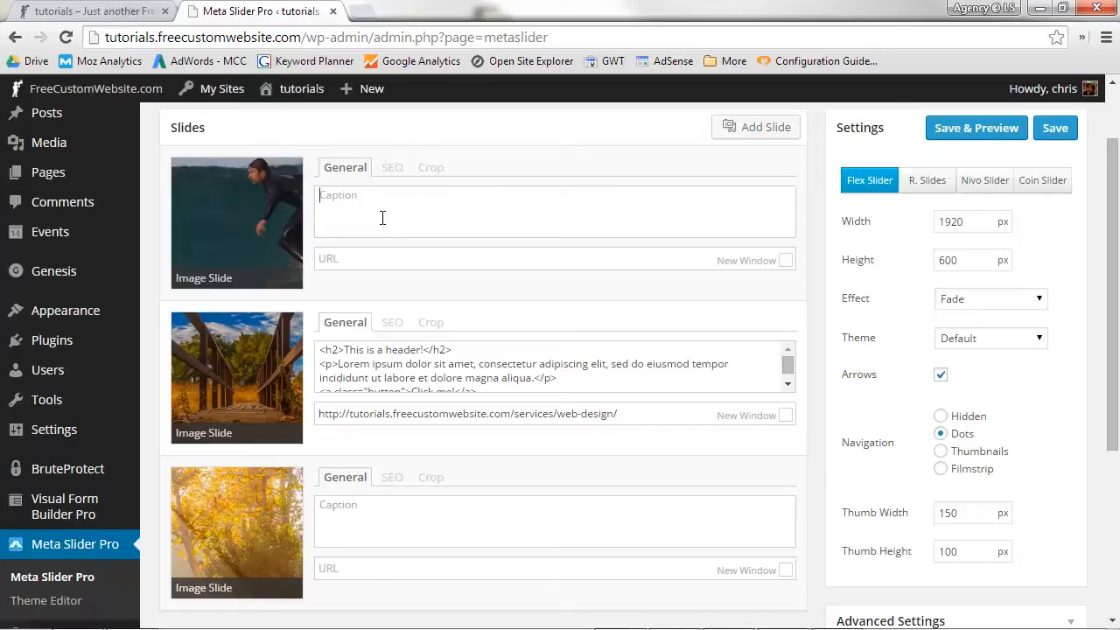
Step: Write the caption's paragraph HTML and replace the lorem ipsum text with 'Something else'
type("Some te")
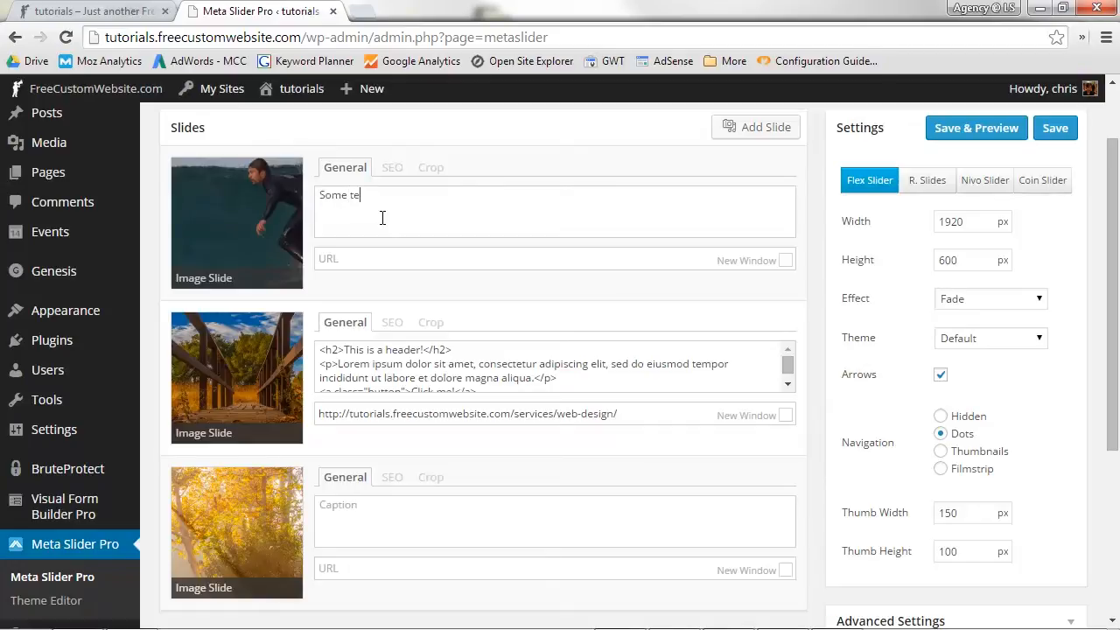
type("xt")
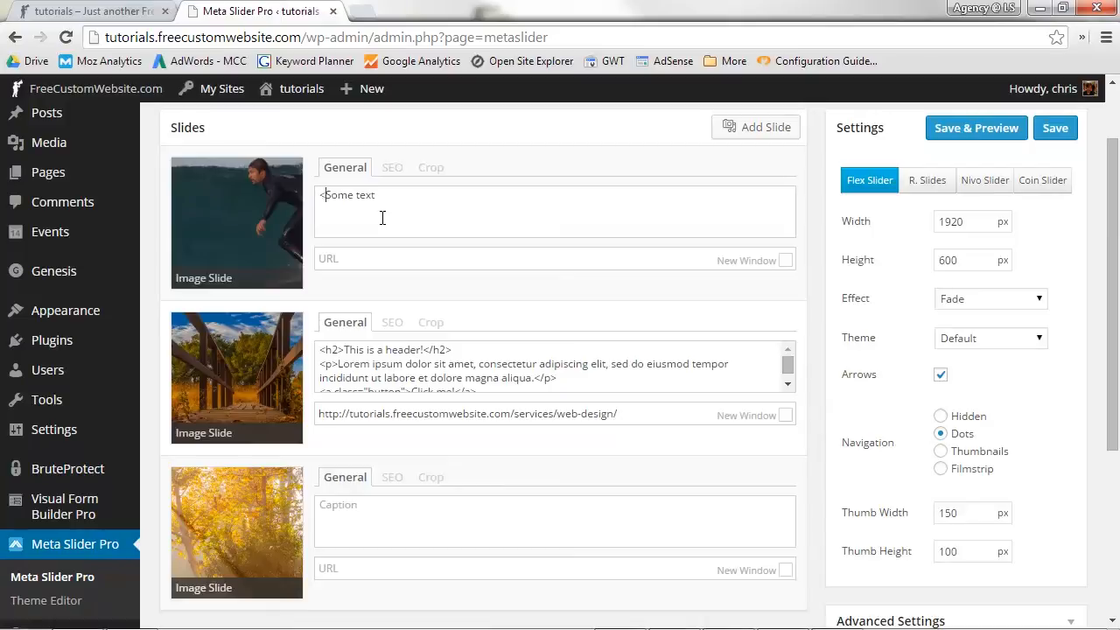
type("p>")
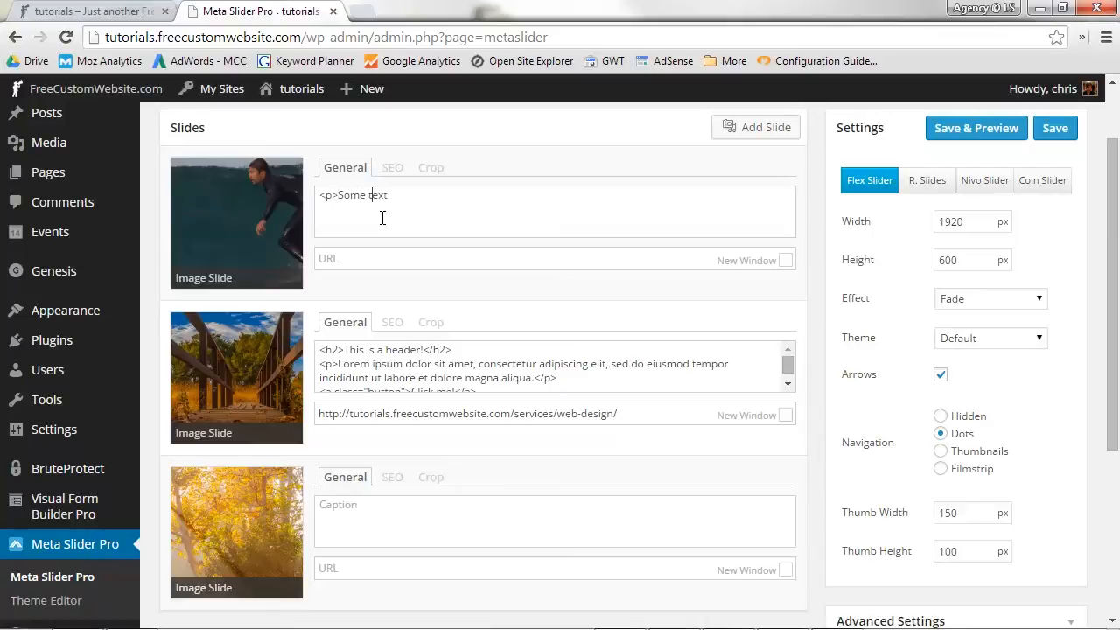
type("</p>")
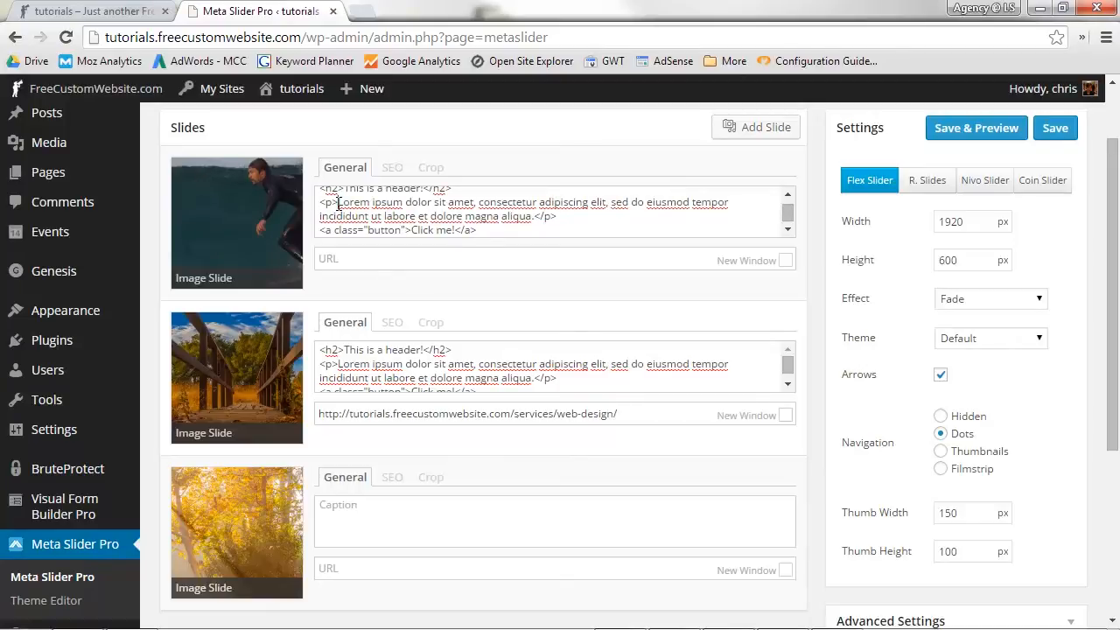
left_click_drag(335, 203, 536, 217)
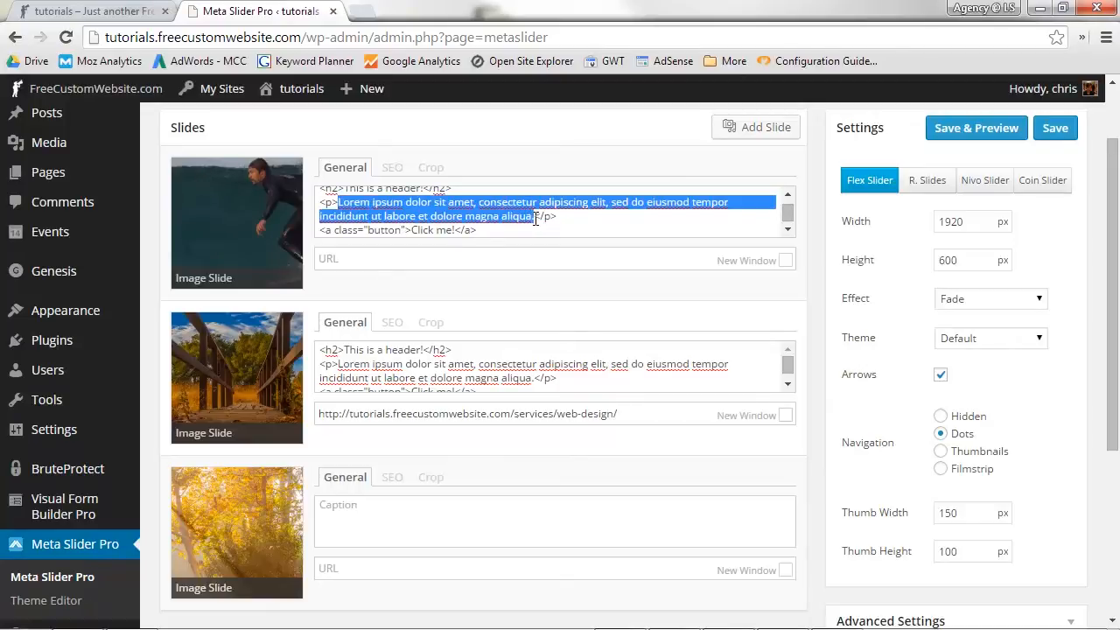
type("Something else</p>")
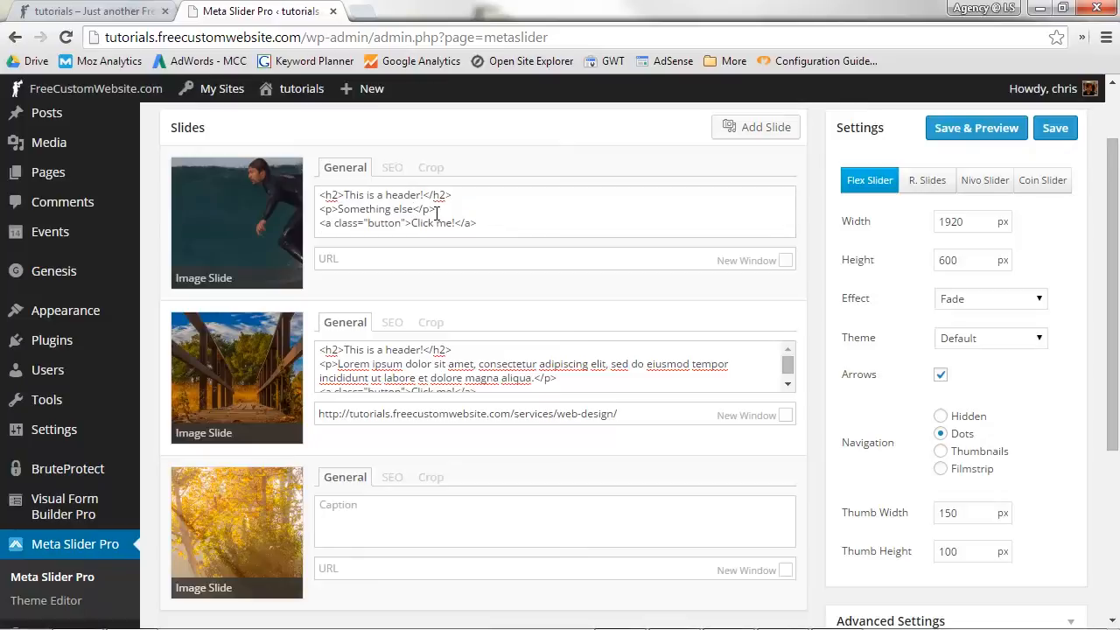
Step: Copy the second slide's web-design services URL for the surfer slide and Save & Preview the slider
triple_click(468, 412)
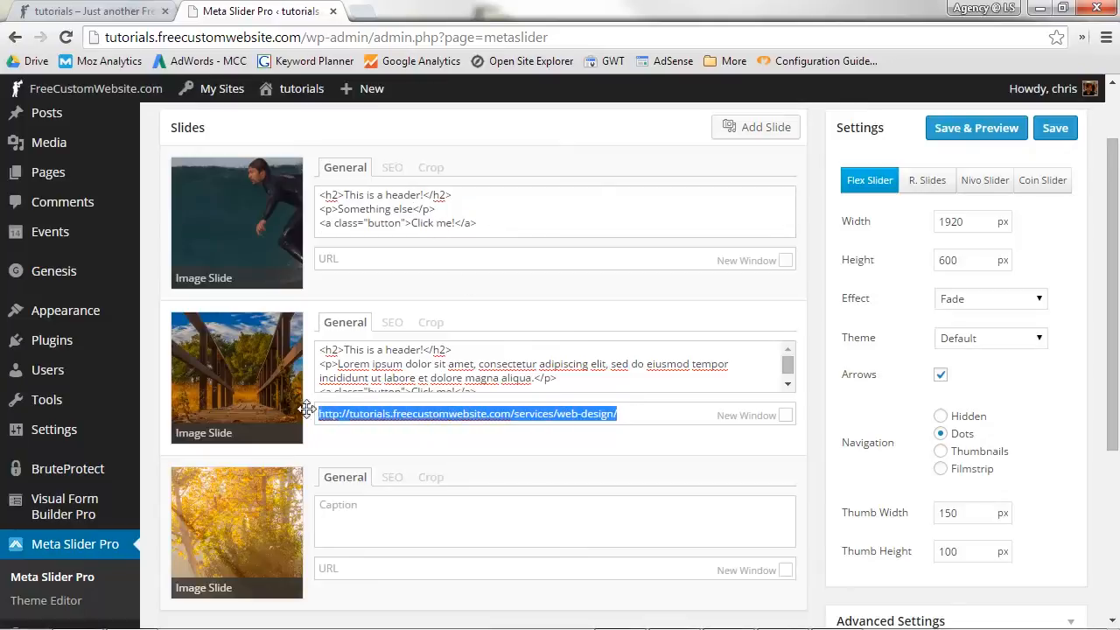
mouse_move(401, 285)
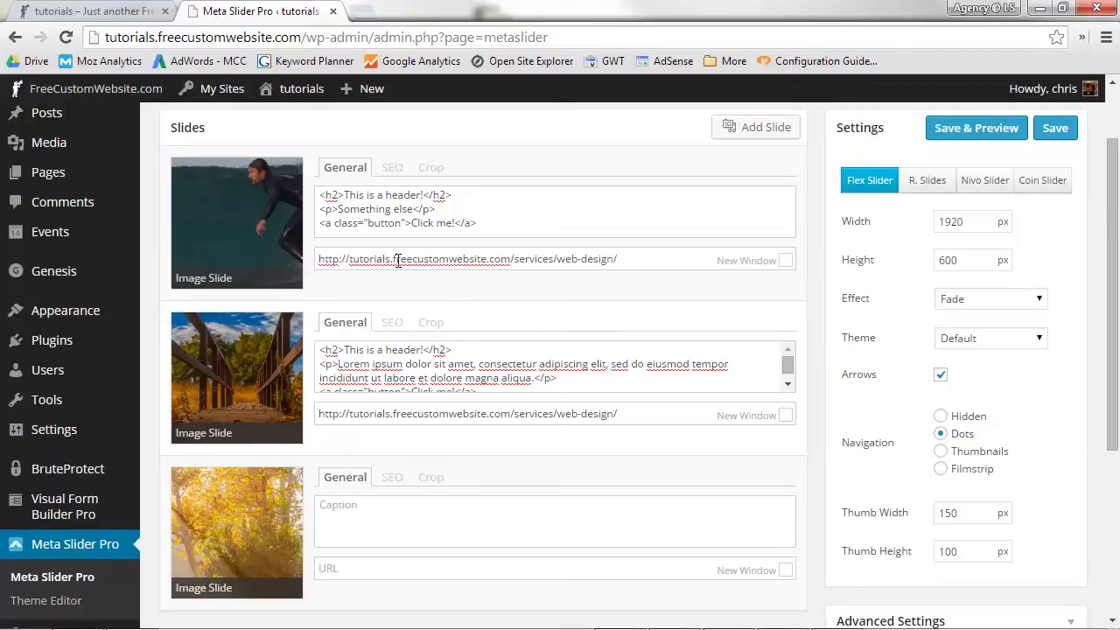
left_click(1054, 128)
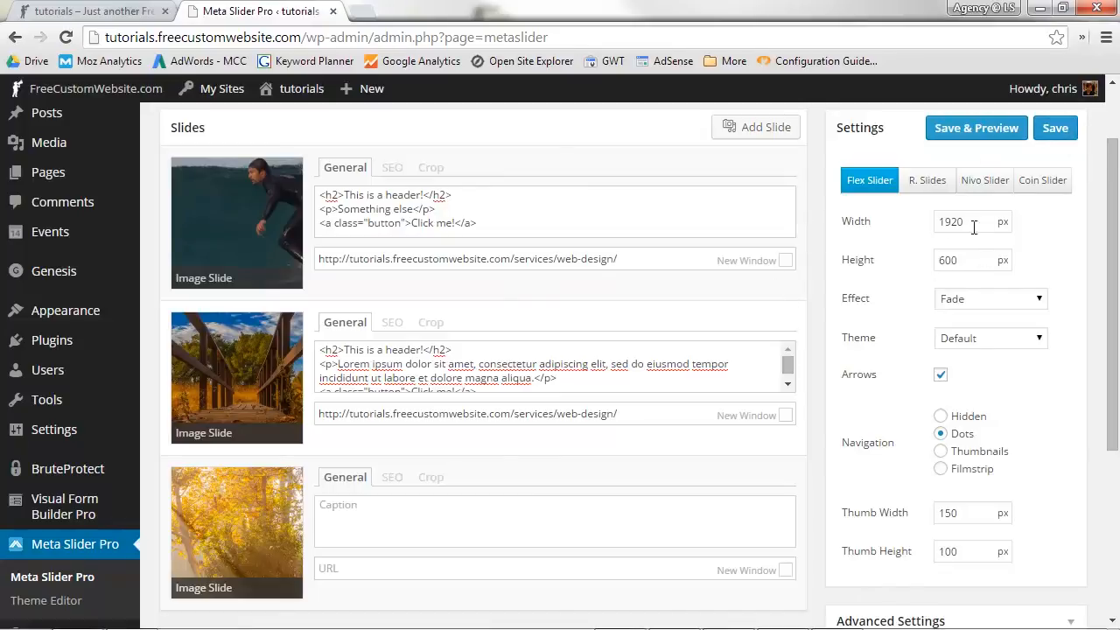
mouse_move(976, 210)
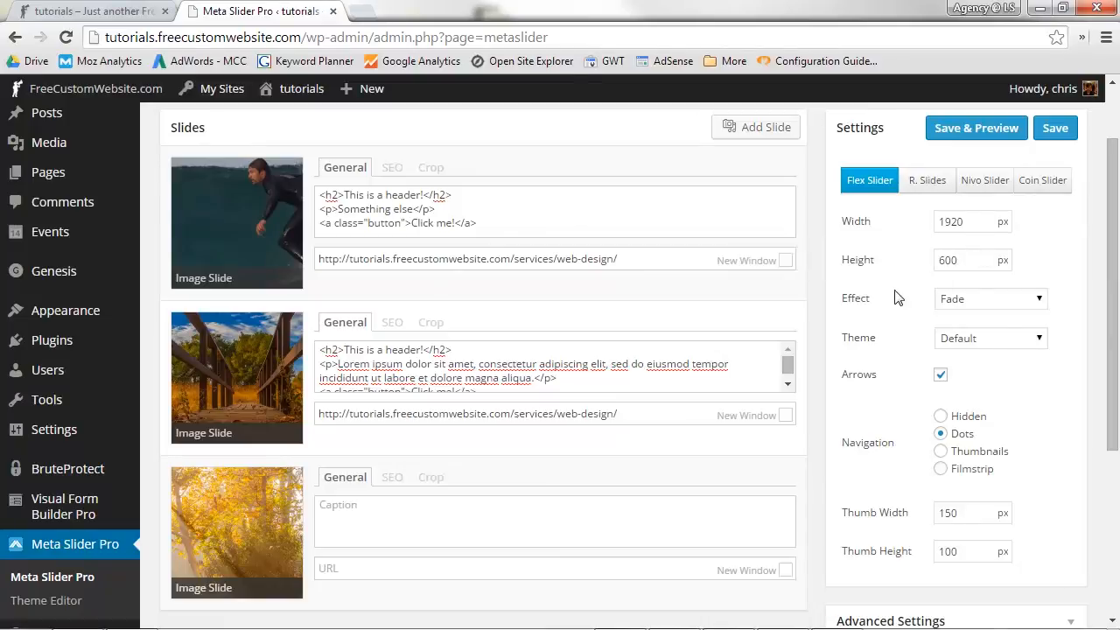
mouse_move(113, 21)
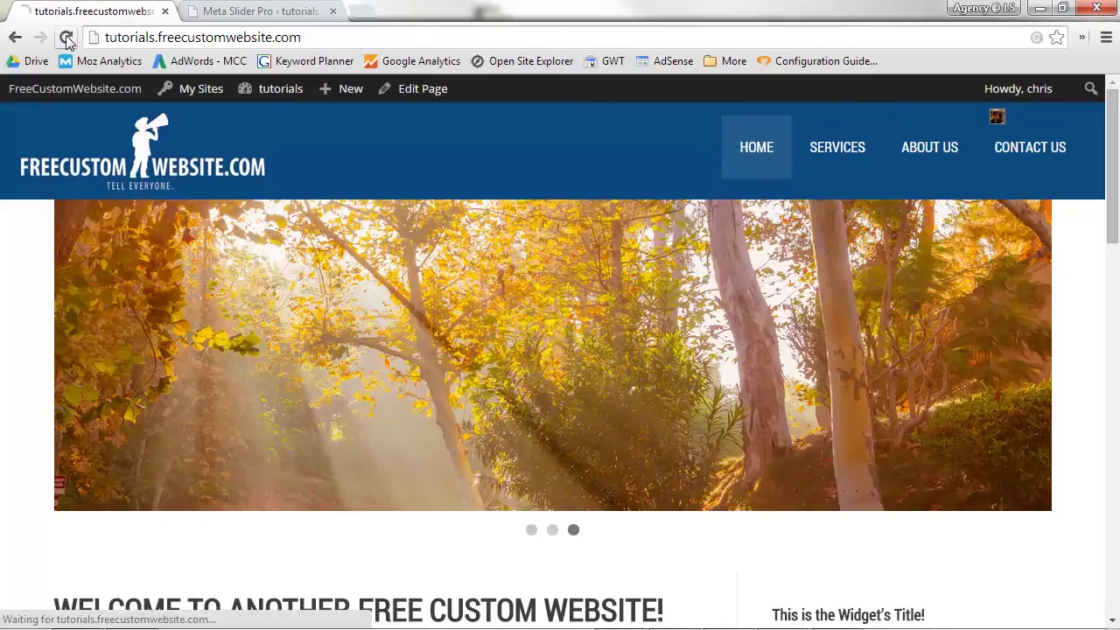
Step: Reload the live homepage to see the surfer slide, then return to the slider admin tab
left_click(67, 36)
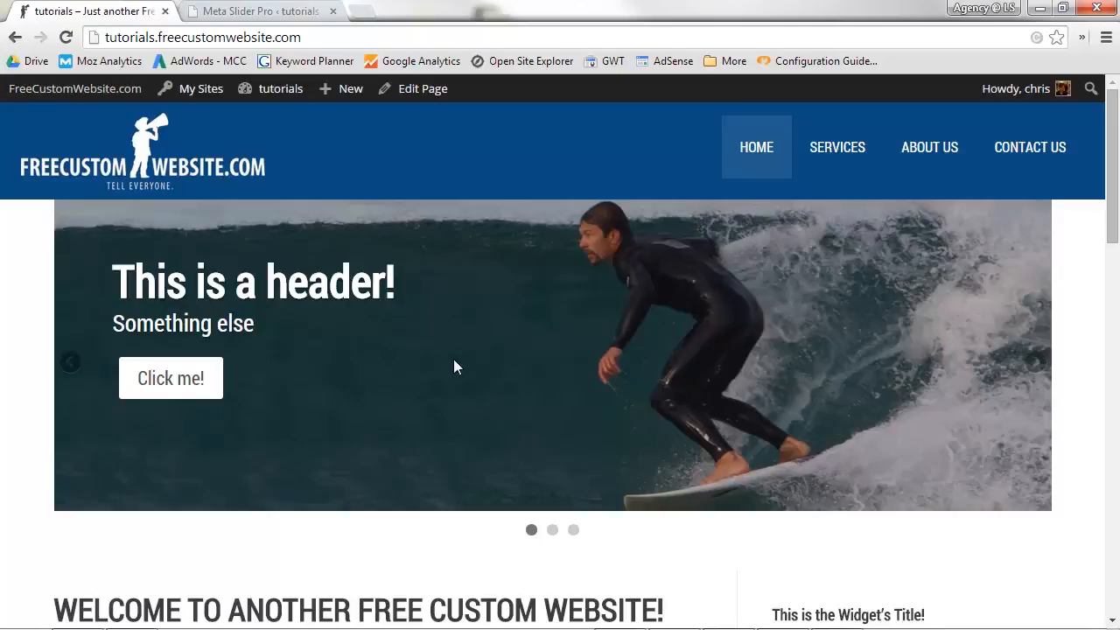
left_click(263, 10)
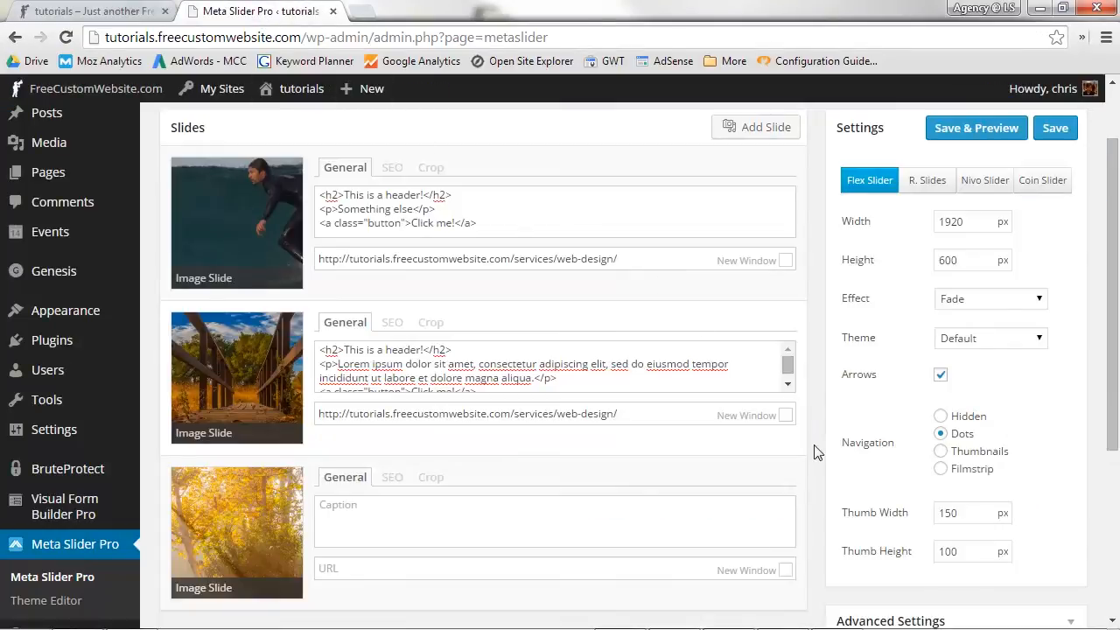
scroll("down", 3)
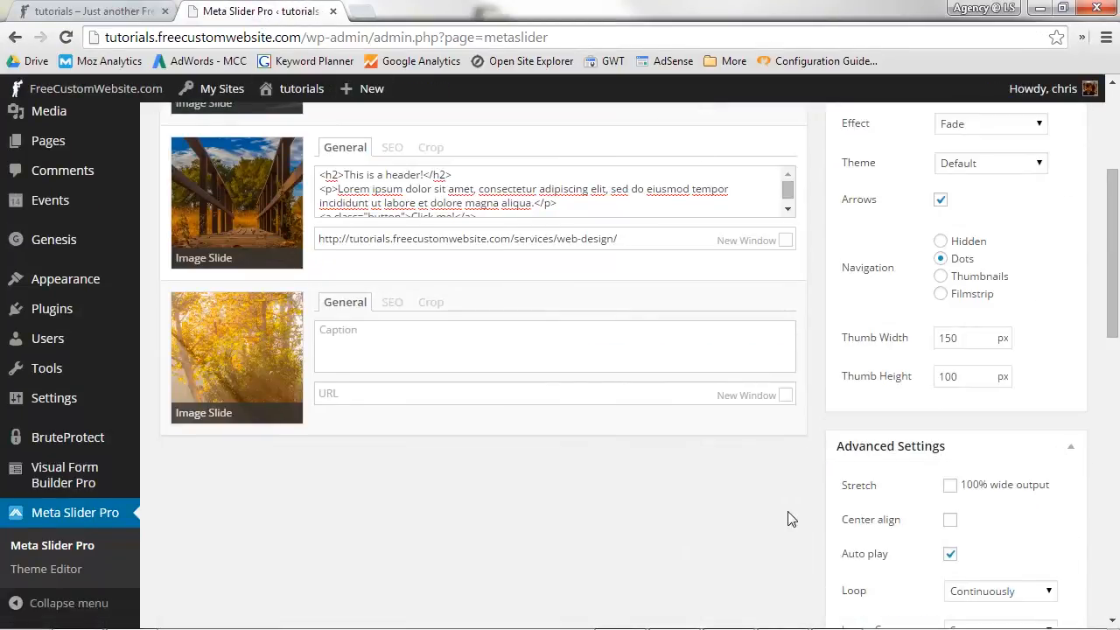
scroll("down", 3)
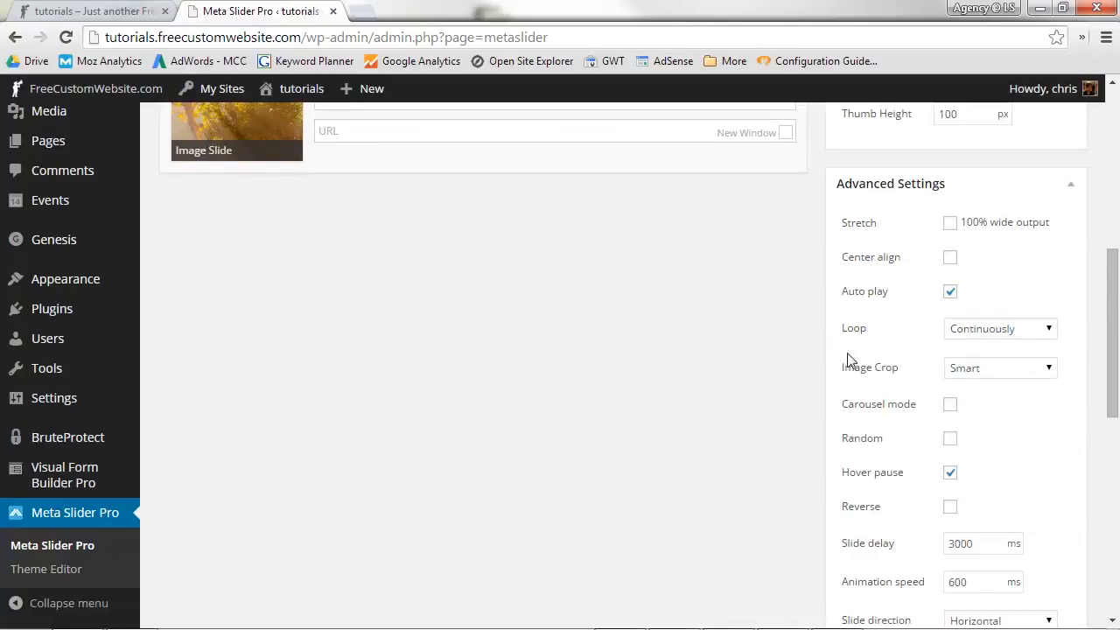
mouse_move(746, 428)
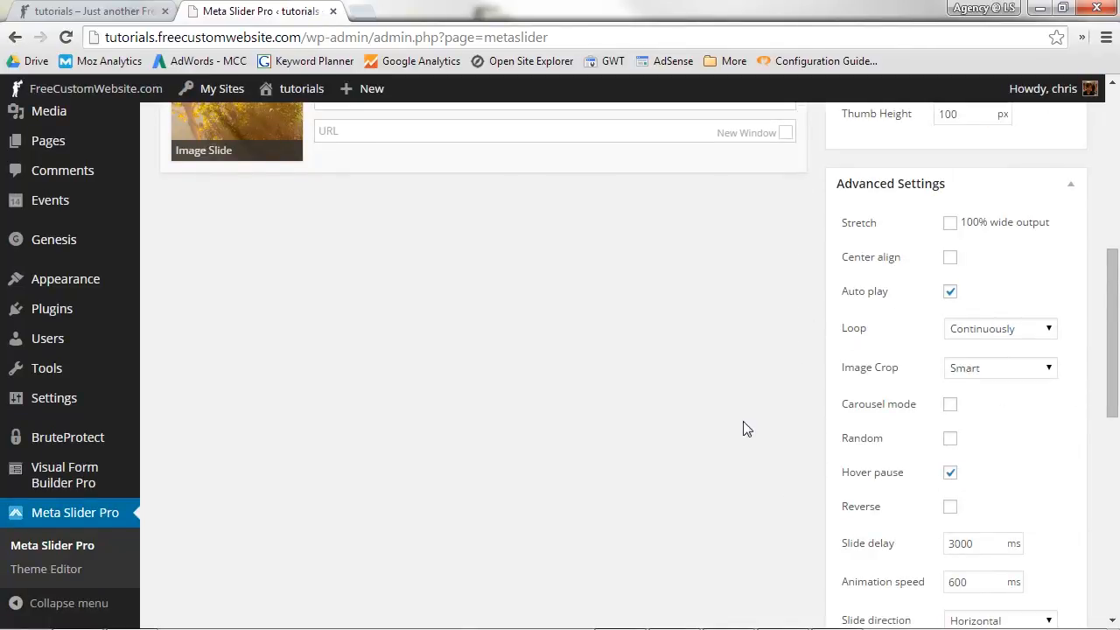